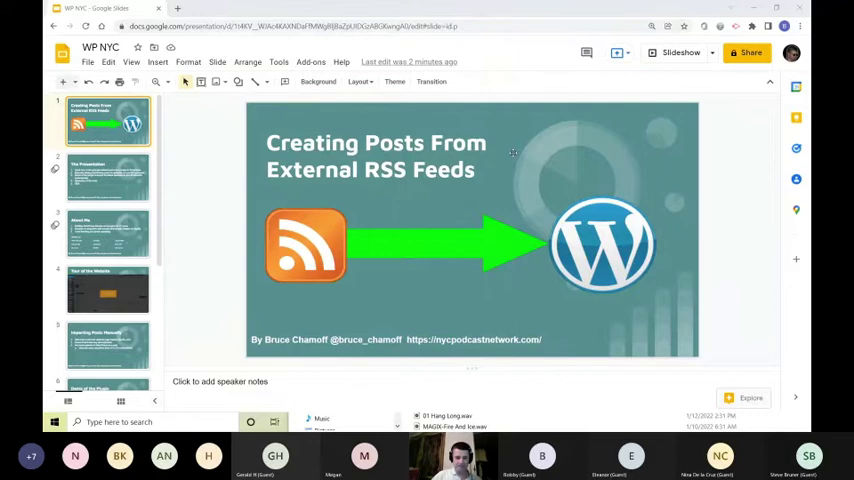
Show the podcast network website and return to its homepage.
left_click(200, 8)
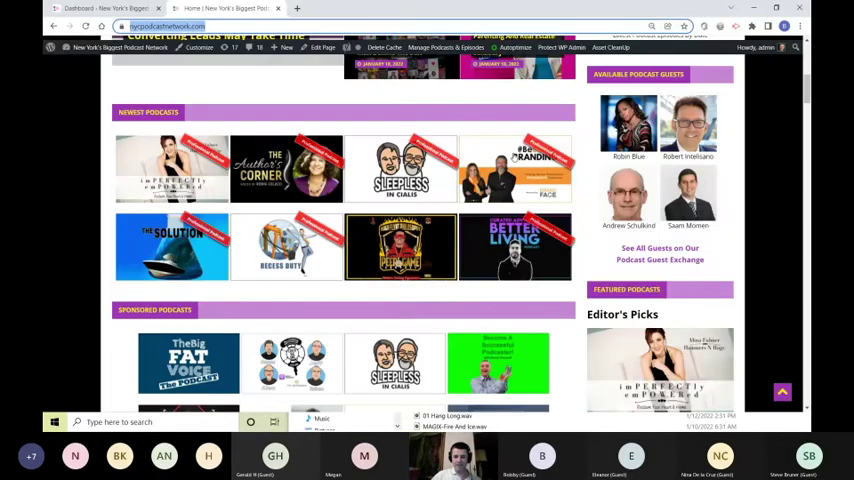
scroll("up", 3)
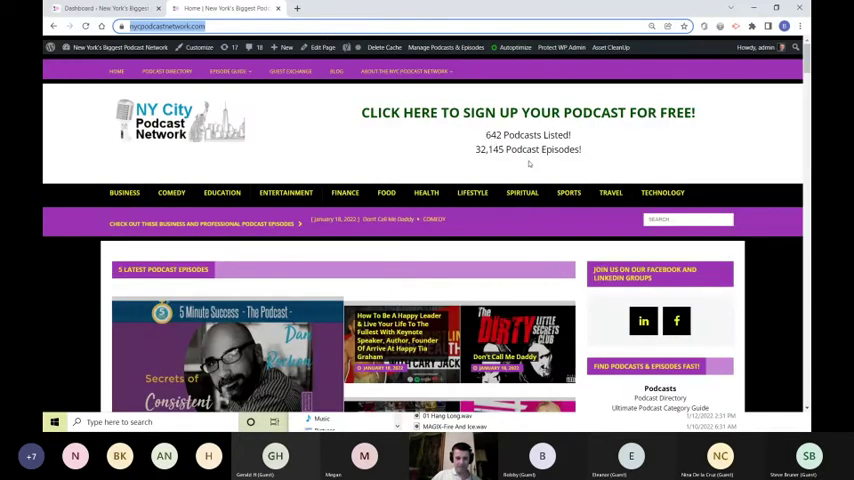
scroll("down", 3)
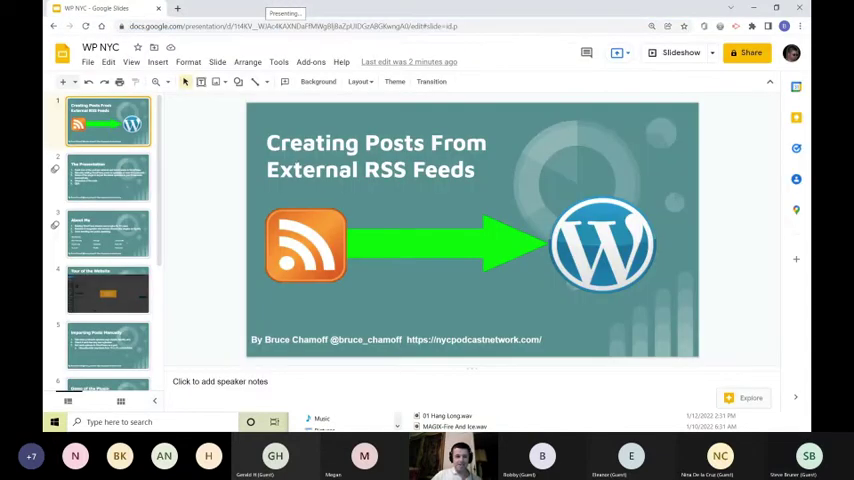
left_click(680, 52)
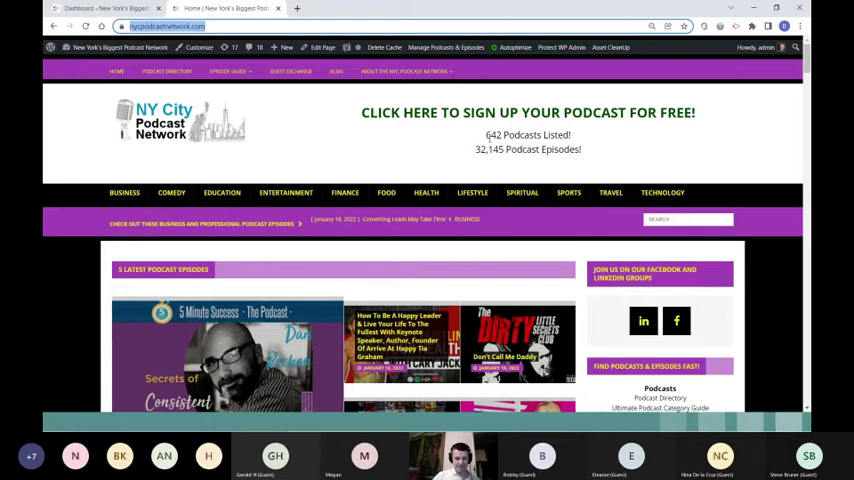
mouse_move(546, 226)
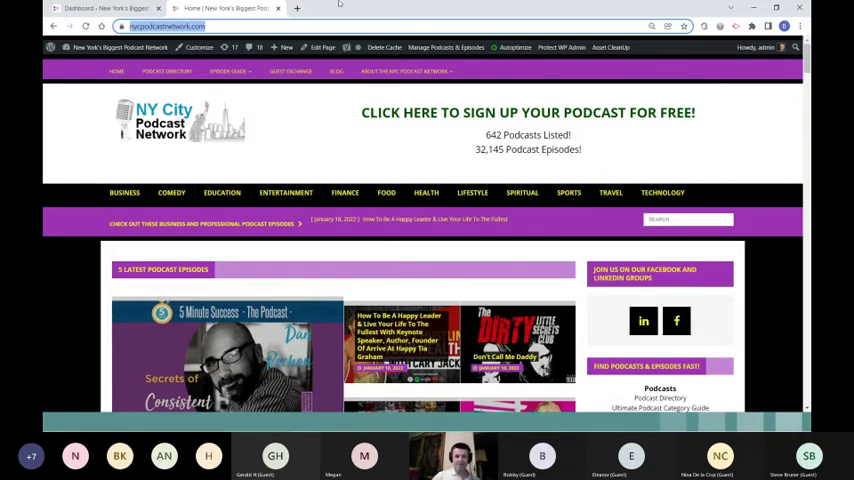
Scroll through the homepage's latest podcast episodes.
scroll("down", 3)
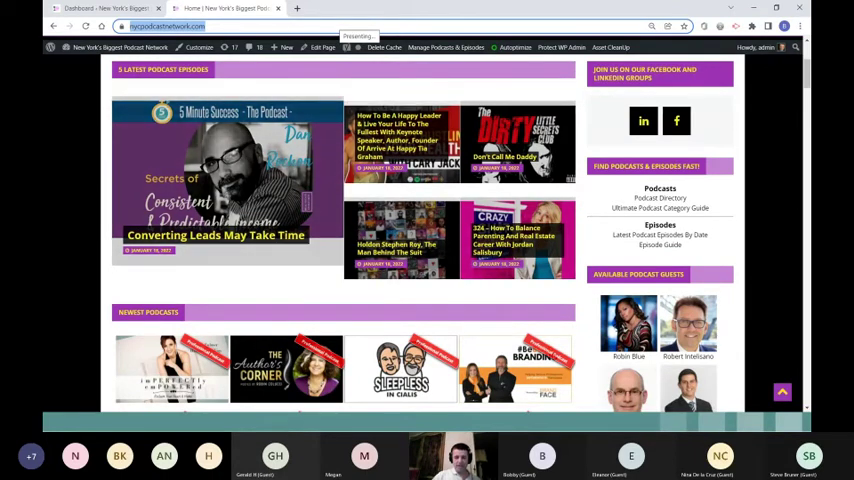
scroll("down", 3)
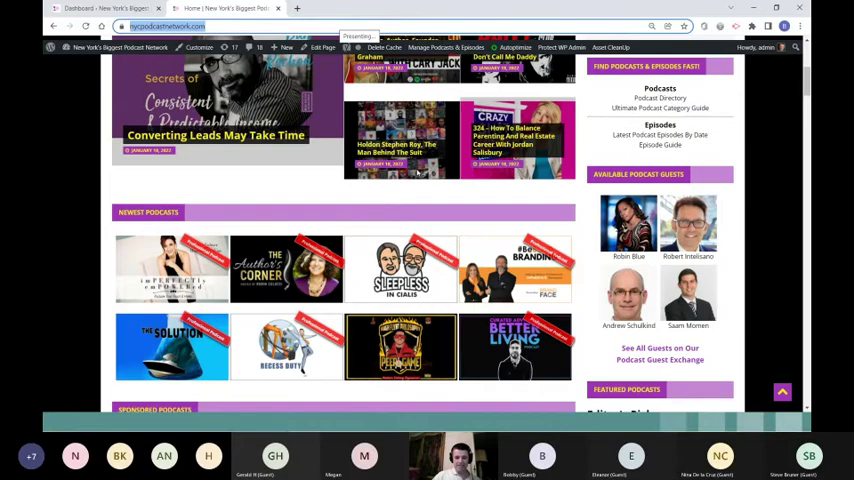
scroll("down", 3)
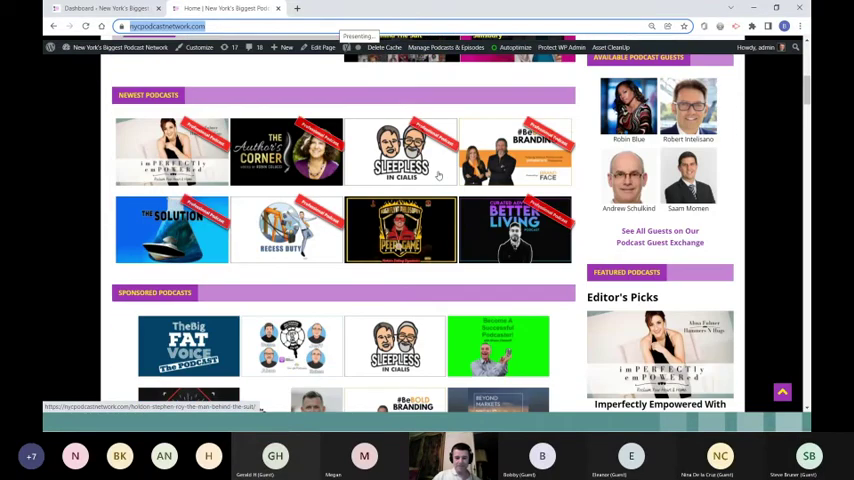
scroll("down", 3)
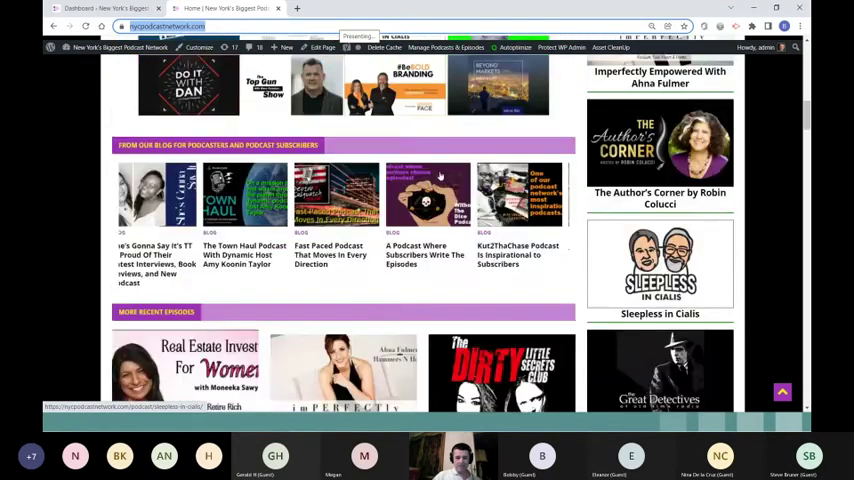
scroll("down", 3)
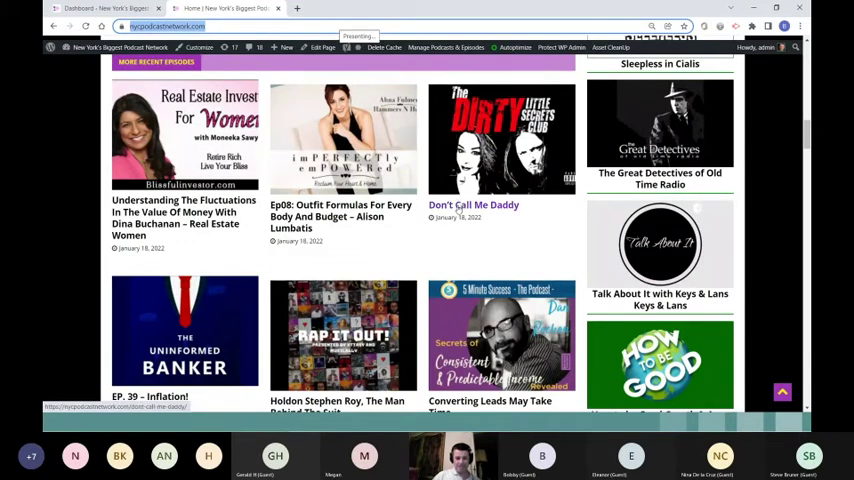
mouse_move(472, 204)
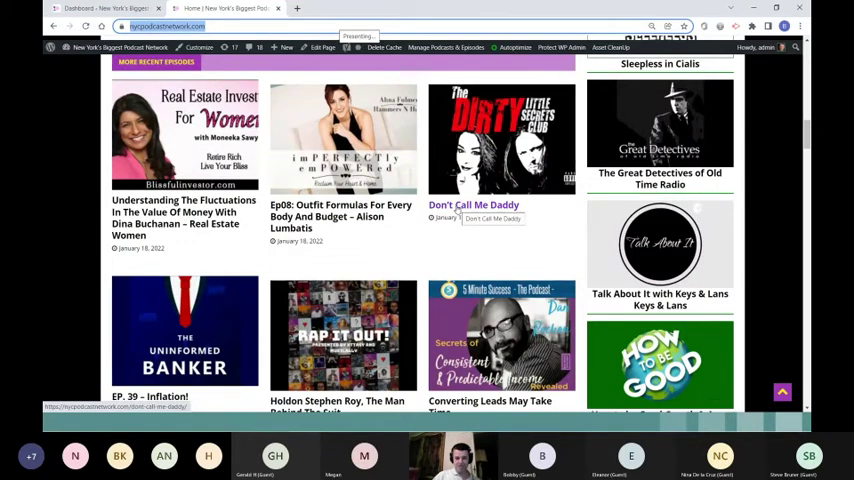
scroll("down", 3)
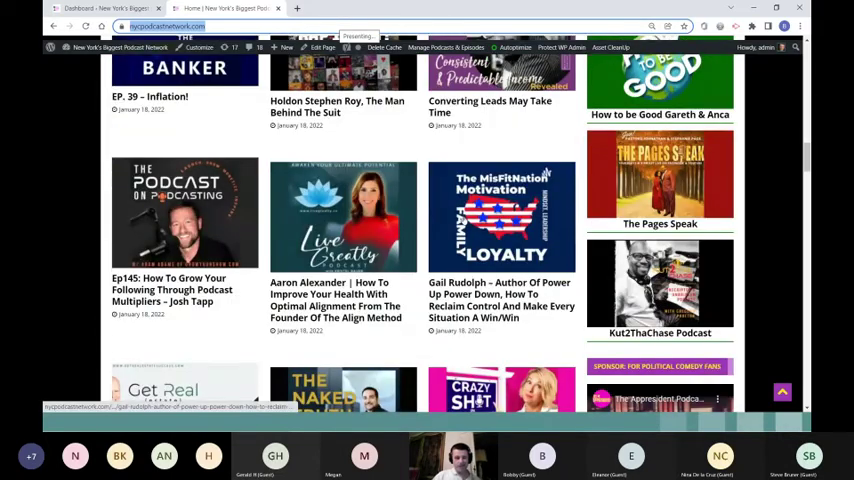
scroll("down", 3)
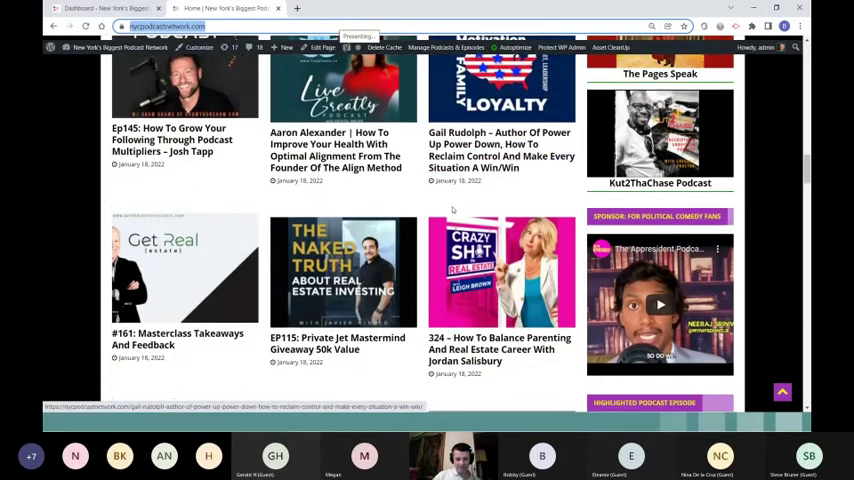
scroll("down", 3)
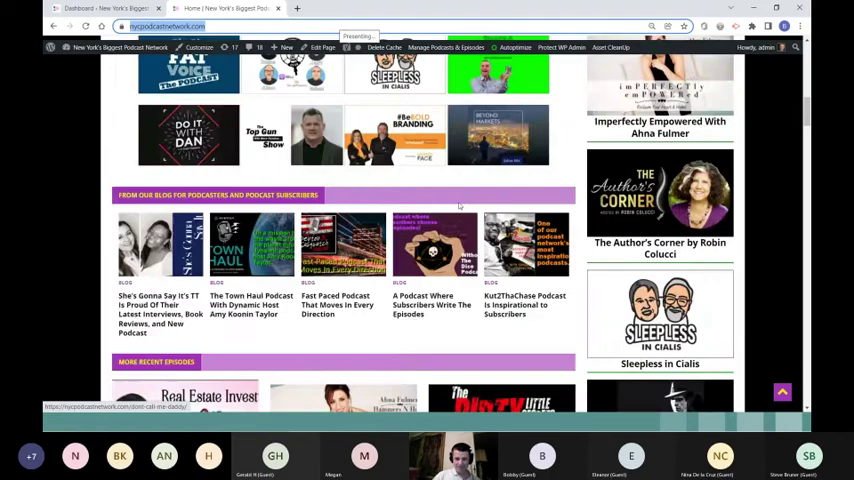
scroll("up", 3)
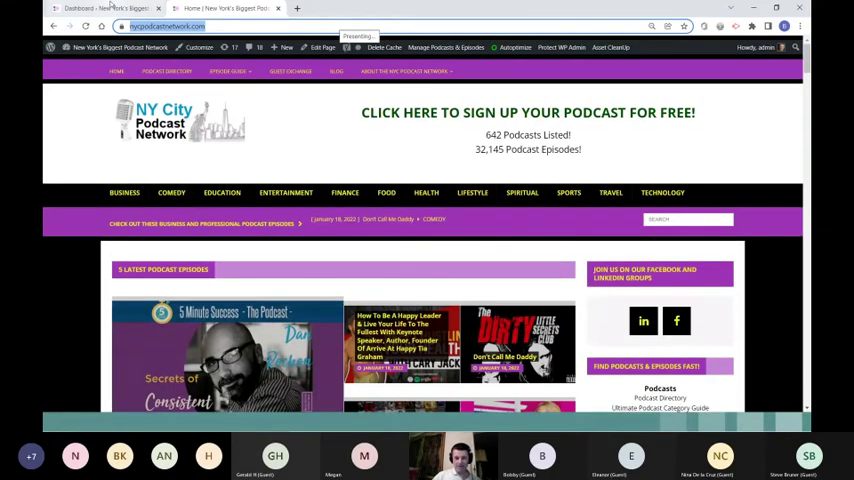
Visit the WordPress dashboard, then present the slides full screen and advance to About Me.
left_click(72, 62)
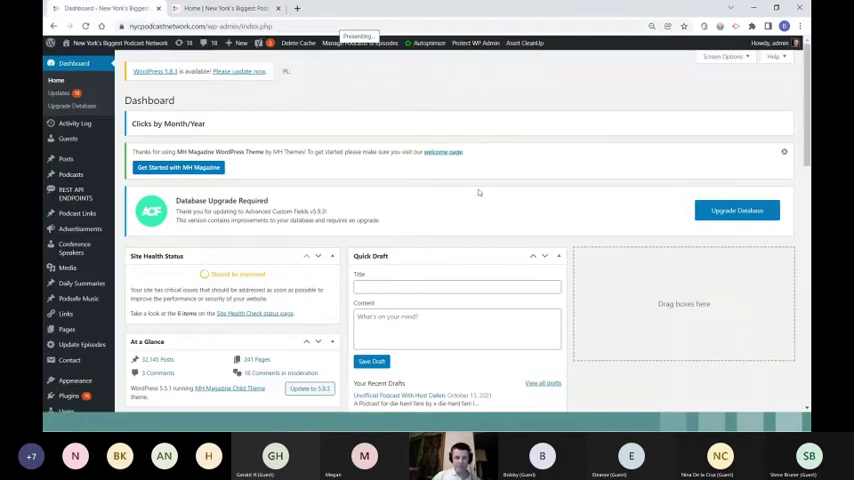
key("alt+tab")
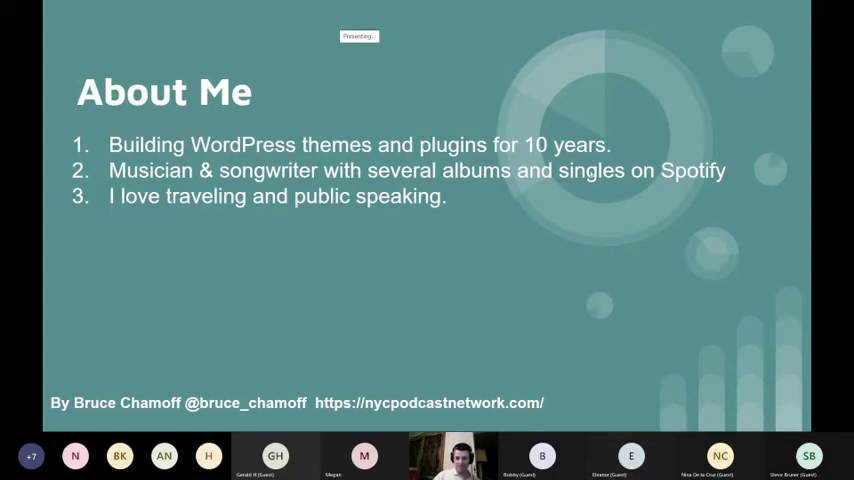
key("right")
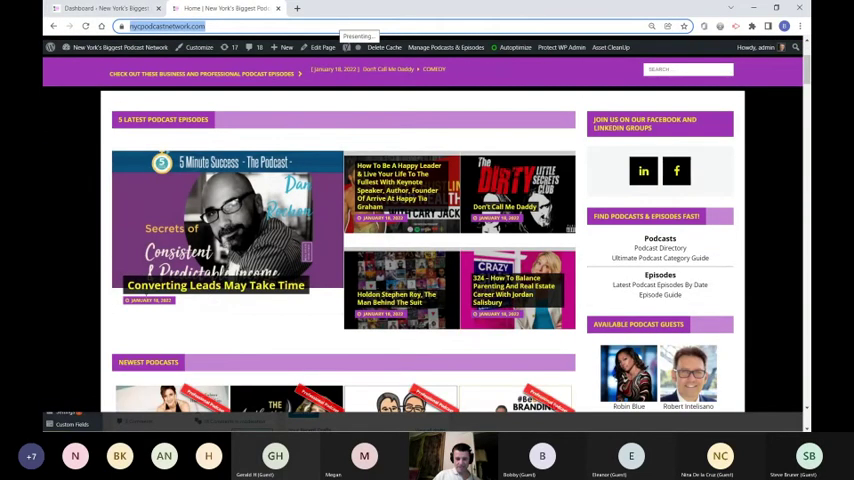
Show the All Podcasts list and the Imperfectly Empowered With Ahna Fulmer podcast page.
scroll("up", 3)
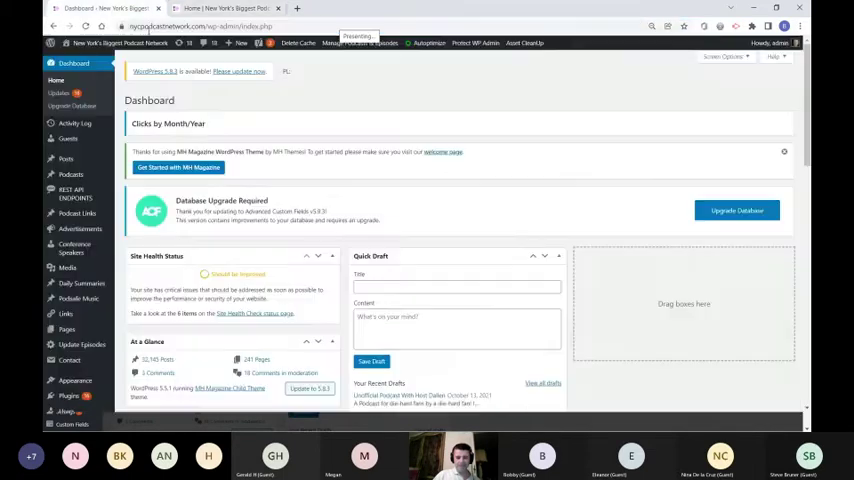
mouse_move(70, 174)
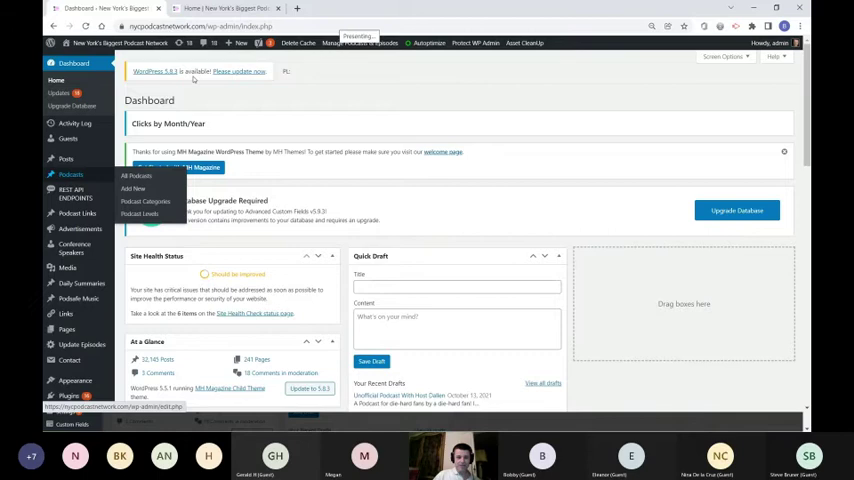
left_click(220, 8)
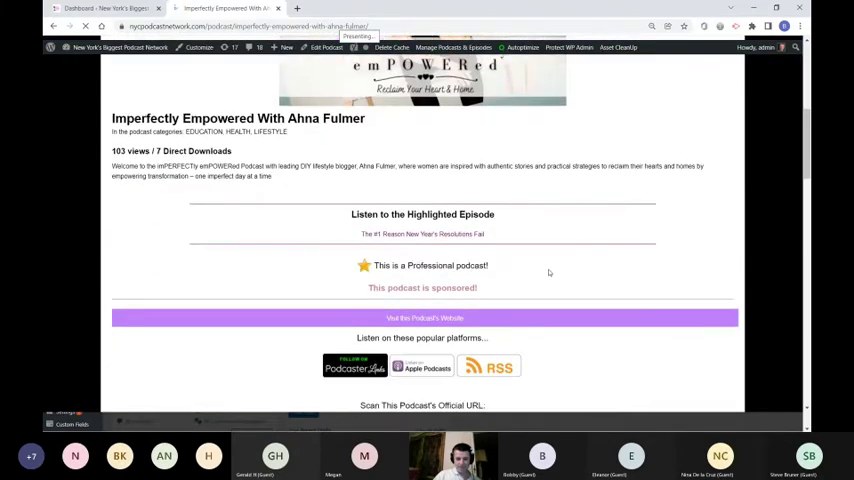
scroll("down", 3)
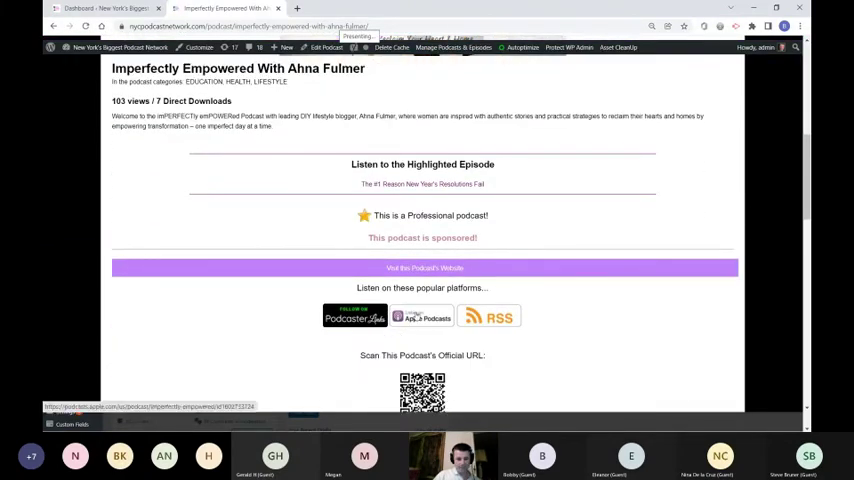
View the show on Apple Podcasts, then return to the imported WordPress posts list.
left_click(420, 318)
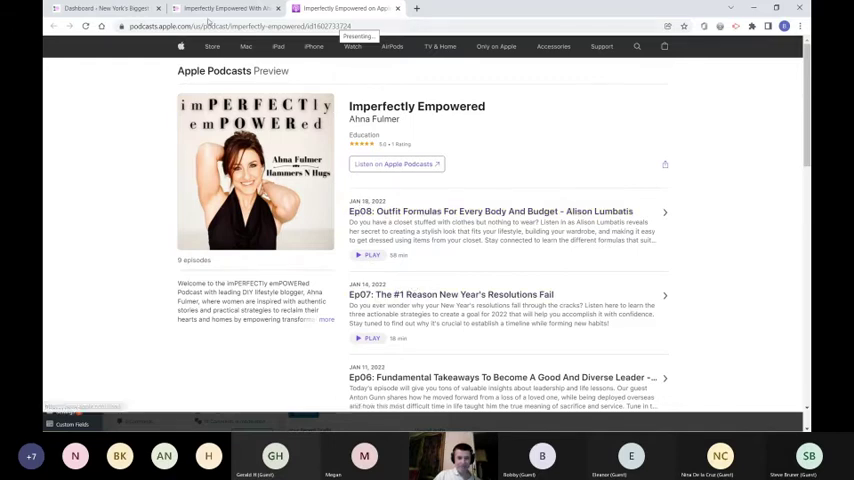
left_click(104, 8)
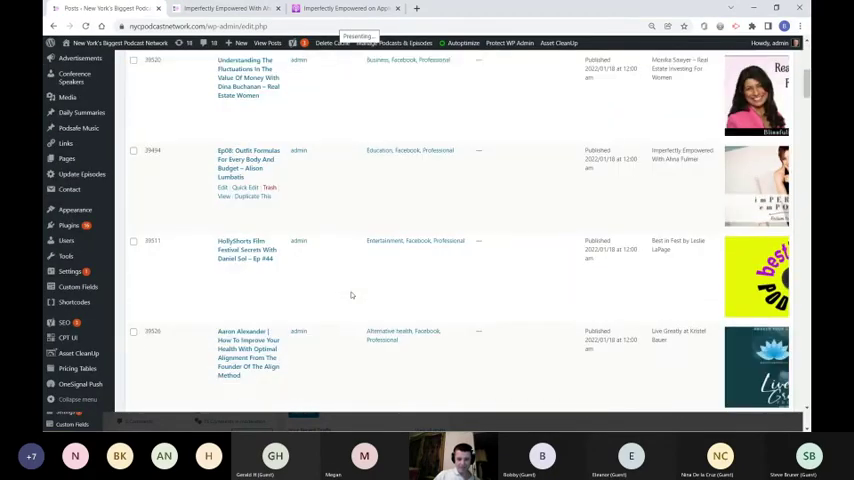
Create a new blank post and review its Custom Fields and Post Options boxes.
left_click(230, 44)
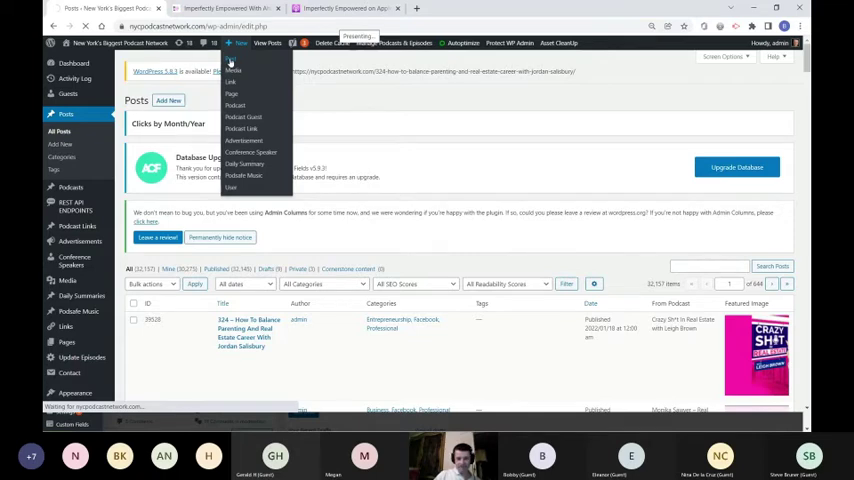
mouse_move(232, 94)
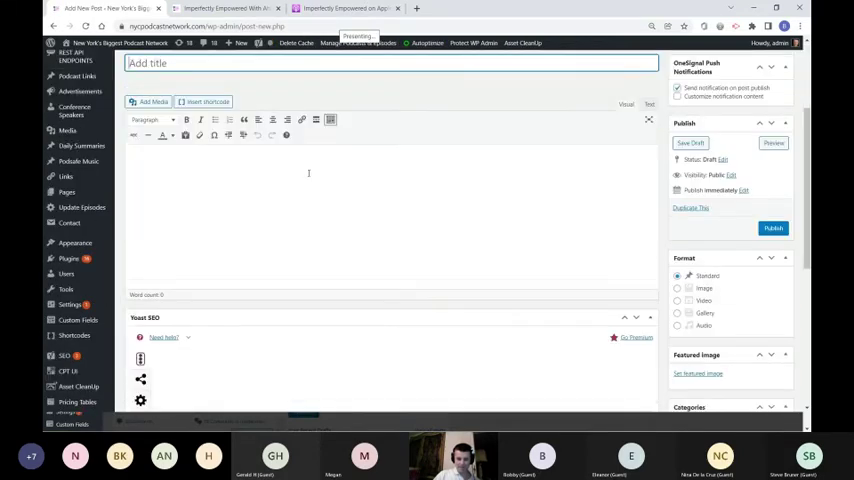
scroll("down", 3)
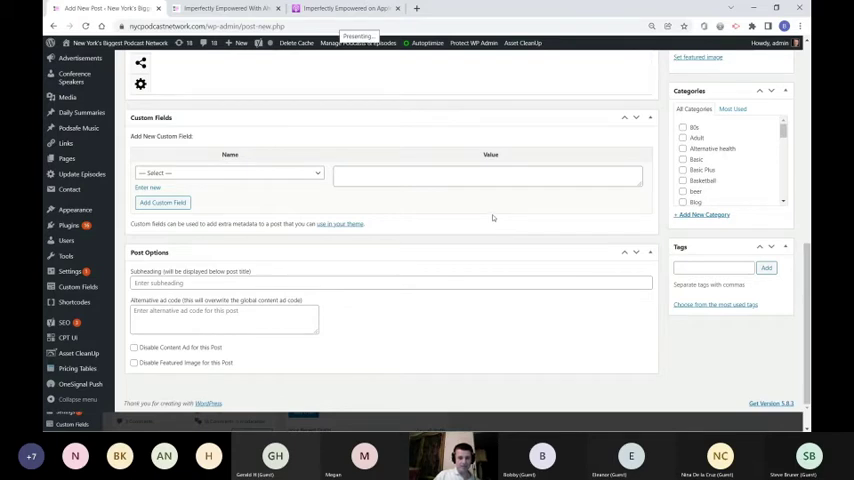
scroll("up", 3)
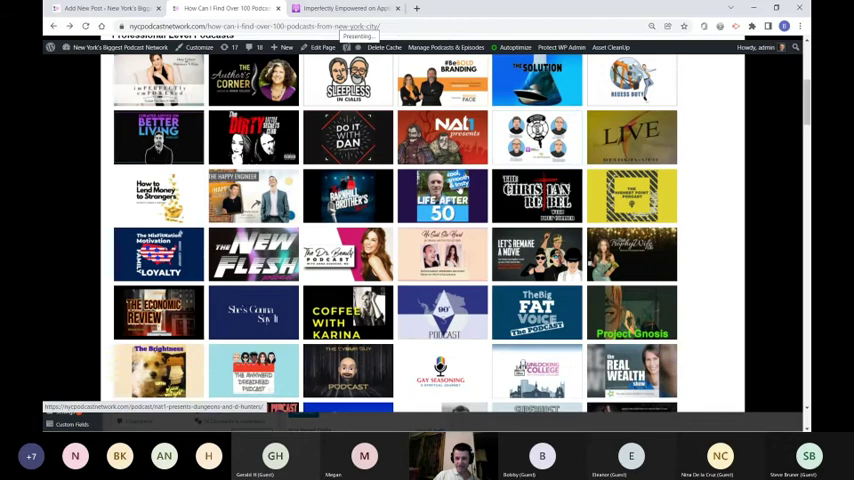
Scroll through the network's podcast cover grid.
scroll("down", 3)
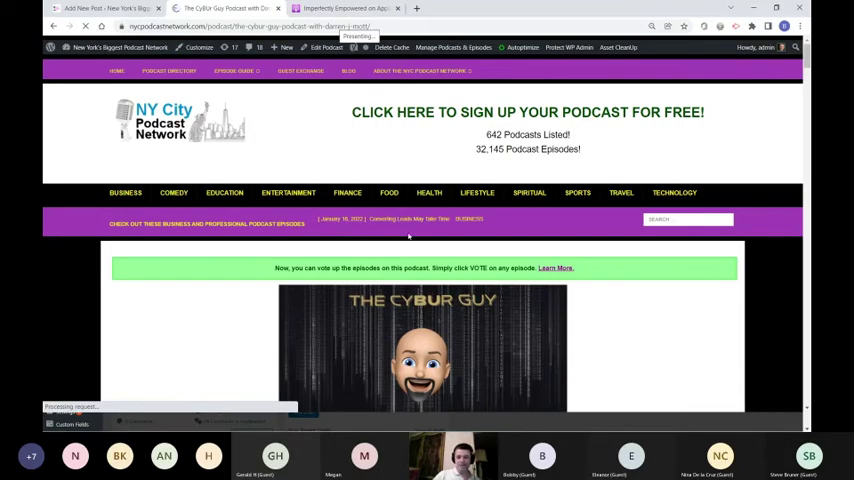
scroll("down", 3)
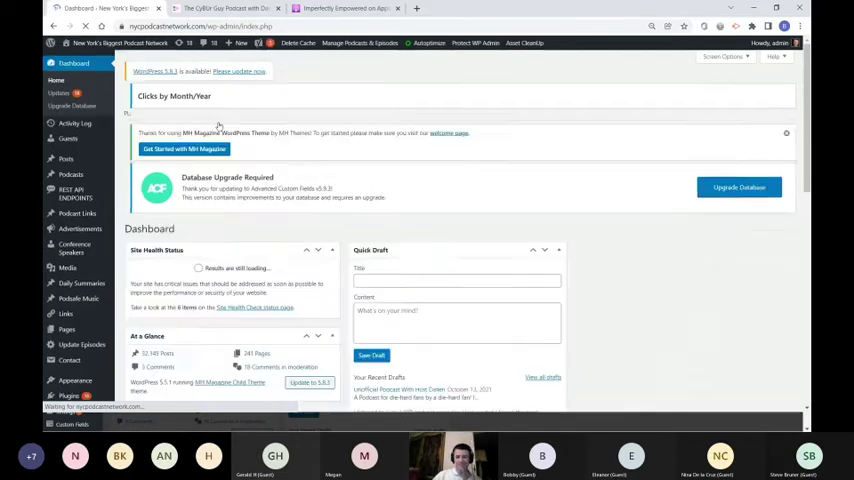
Run Update Podcast Episodes from Manage Podcasts & Episodes, syndicating all 150 feeds.
left_click(360, 44)
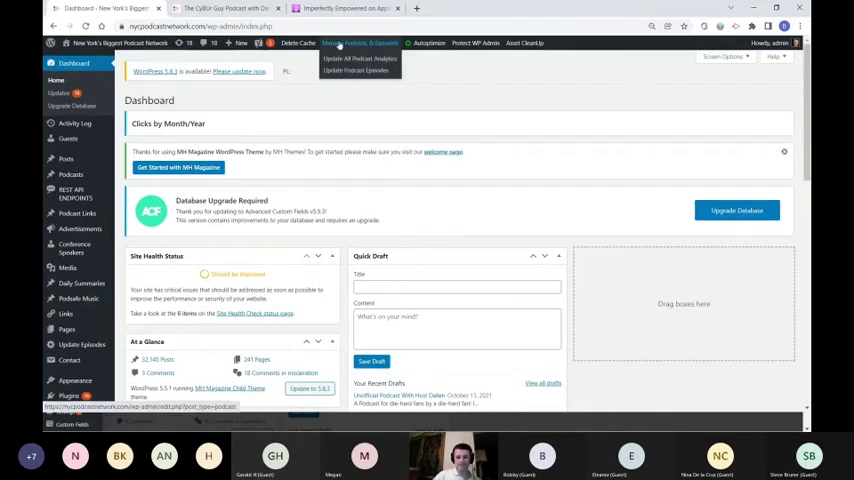
left_click(360, 58)
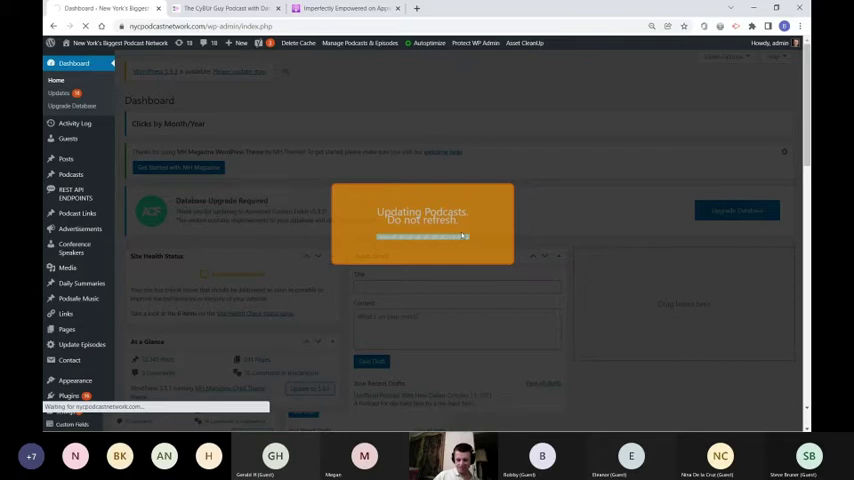
mouse_move(68, 138)
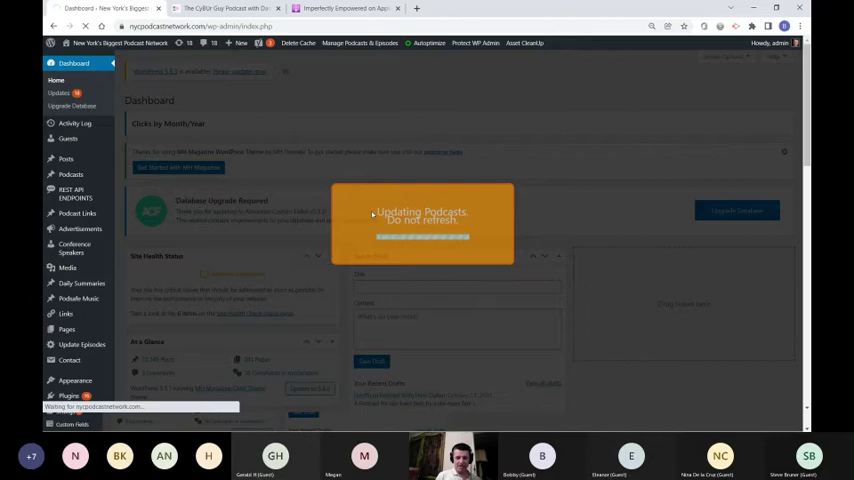
left_click(80, 300)
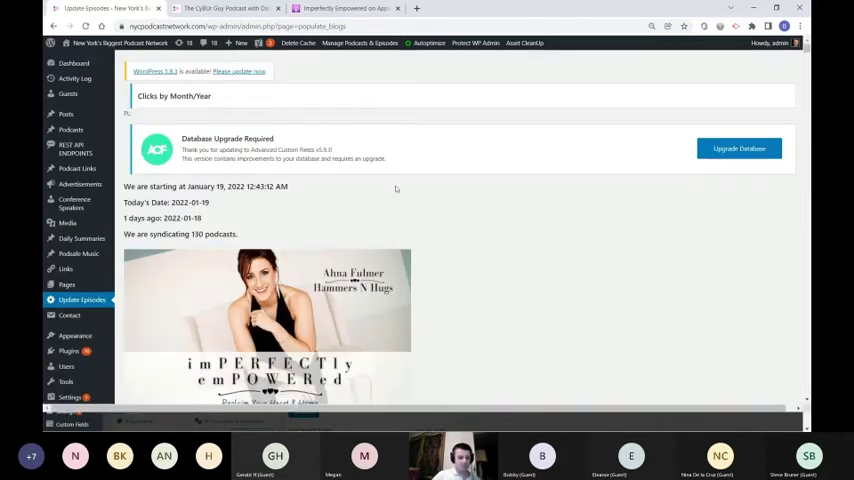
Scroll the Update Episodes log down to the final Done summary with completion time.
scroll("down", 3)
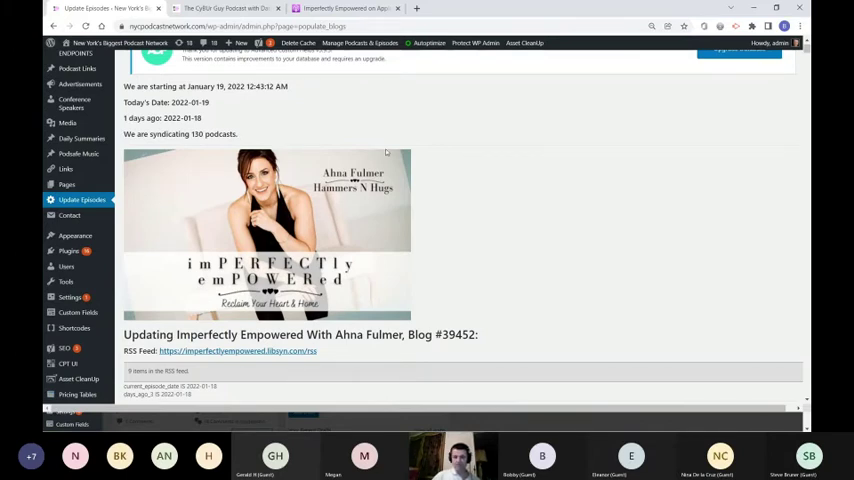
scroll("down", 3)
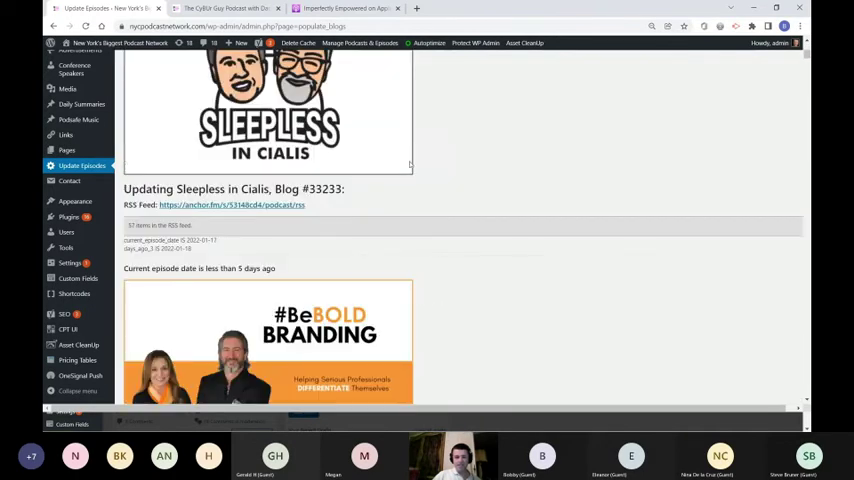
scroll("down", 3)
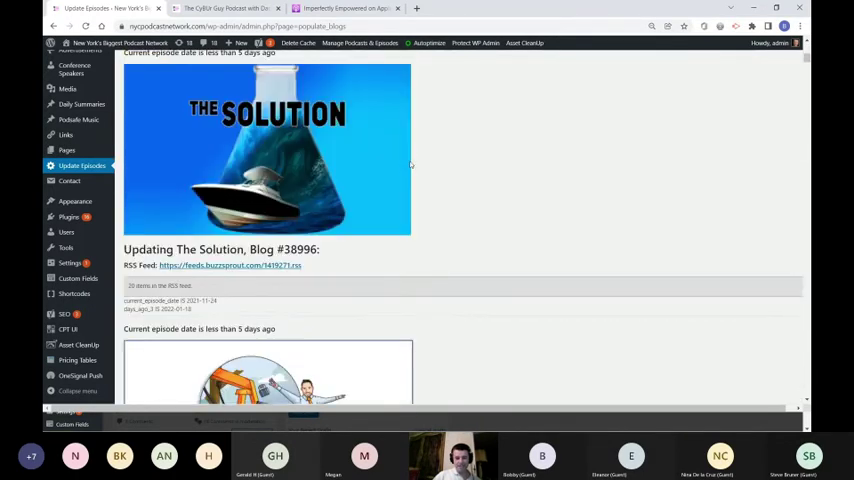
scroll("down", 3)
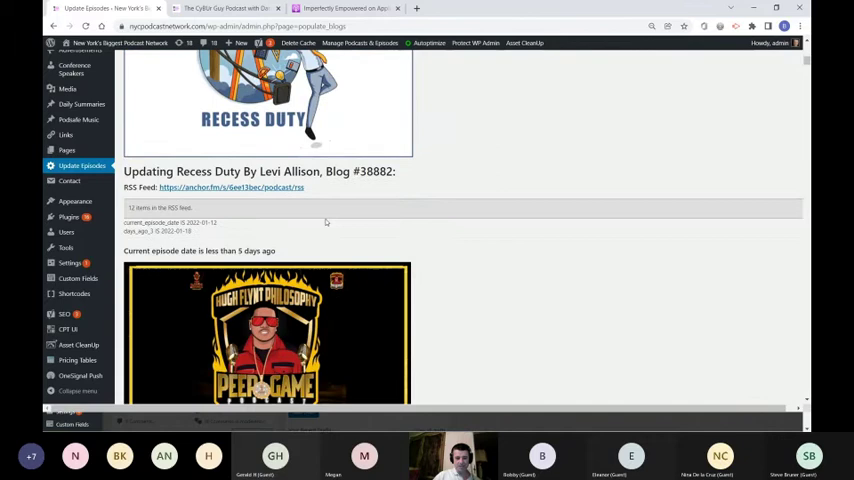
scroll("down", 3)
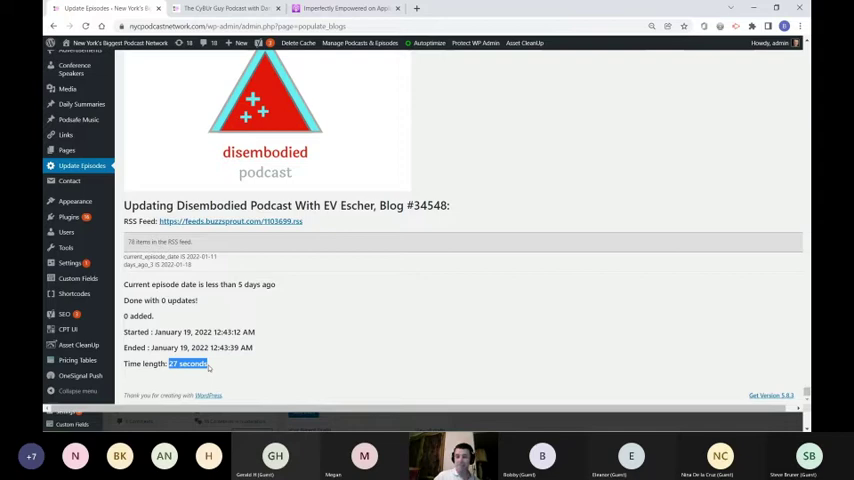
mouse_move(344, 224)
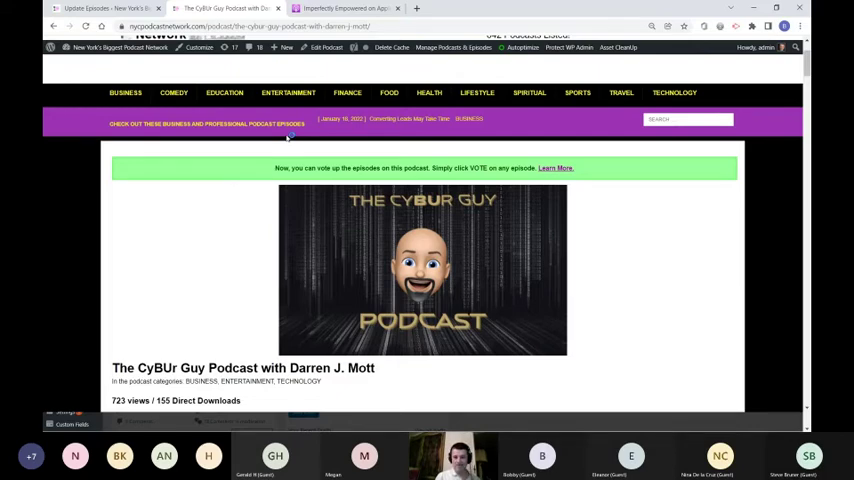
Scroll back to the top of the NYC Podcast Network homepage.
scroll("up", 3)
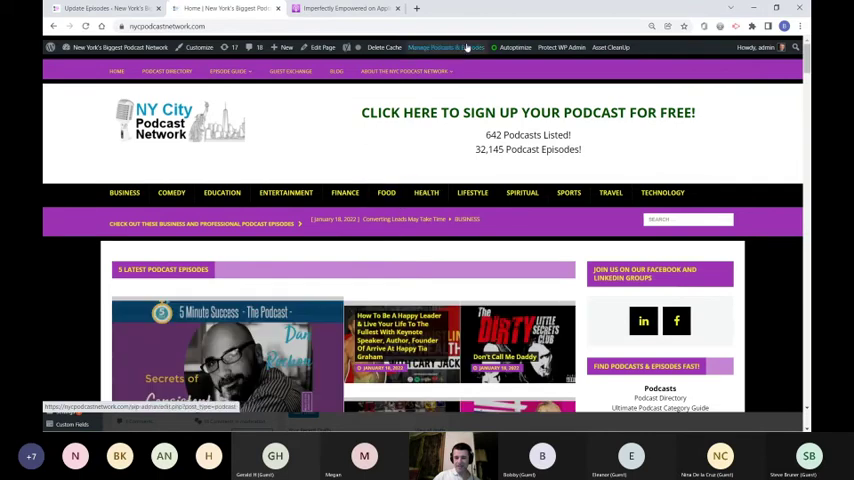
left_click(444, 48)
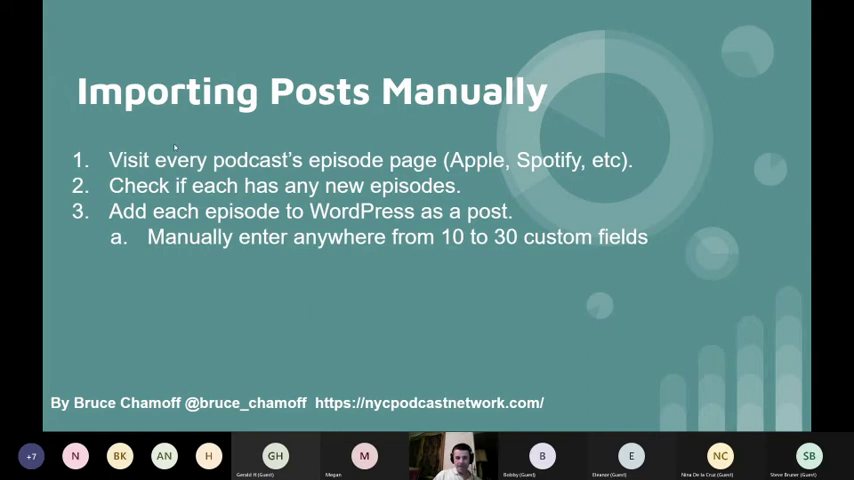
mouse_move(264, 176)
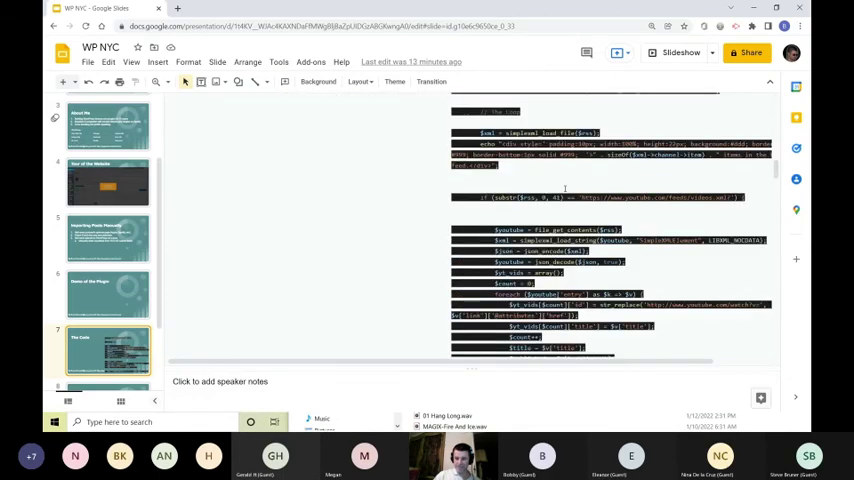
Review The Code slide in the editor and resume presenting full screen.
scroll("down", 3)
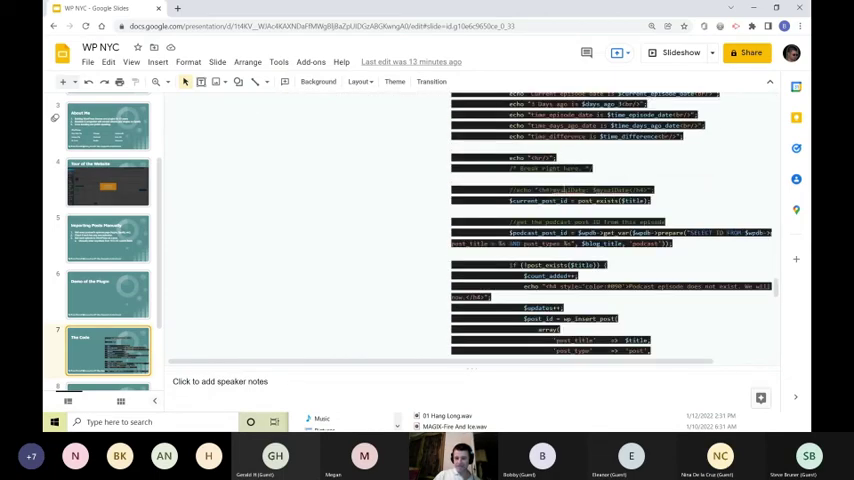
scroll("down", 3)
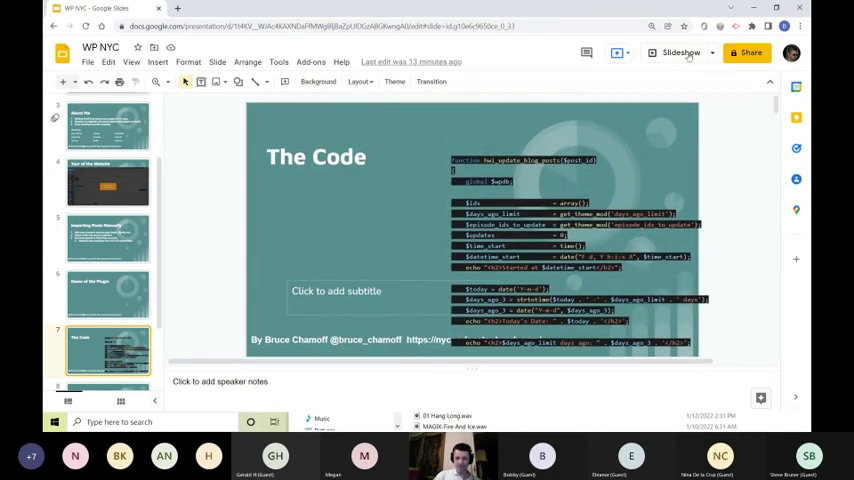
left_click(680, 52)
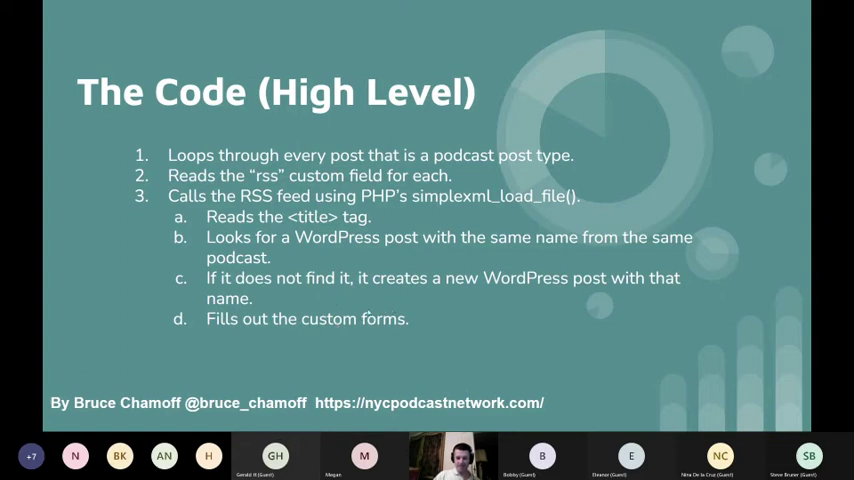
mouse_move(370, 312)
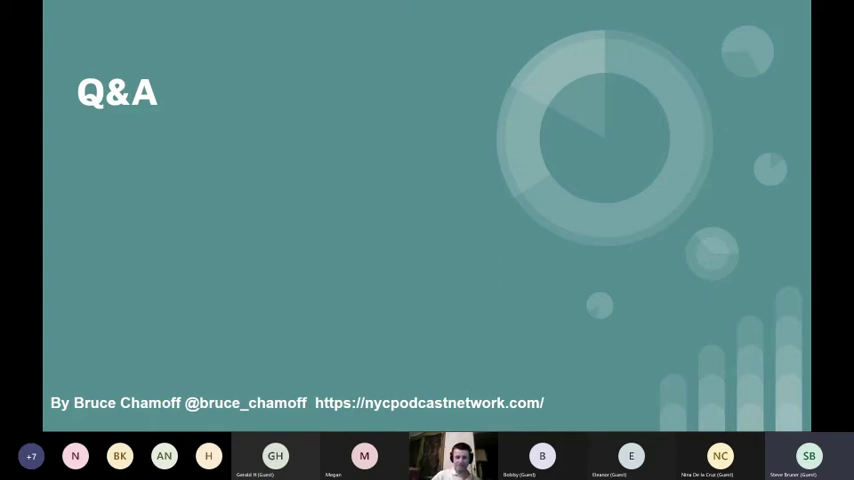
mouse_move(728, 400)
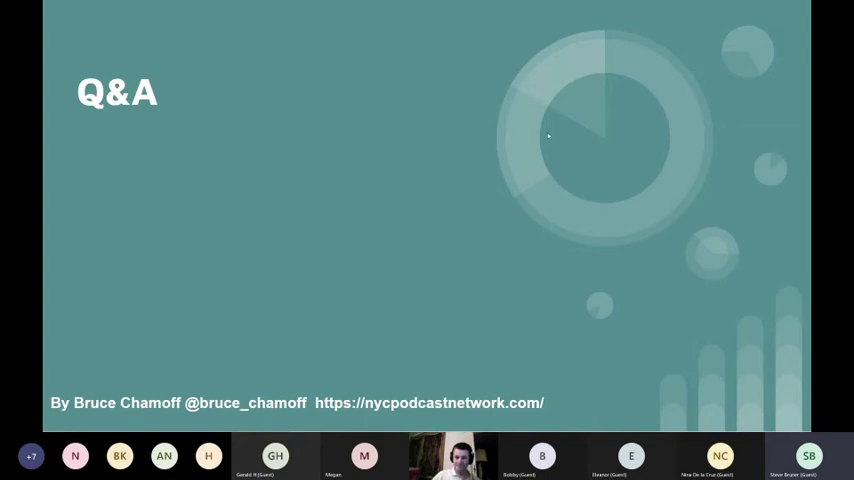
mouse_move(470, 168)
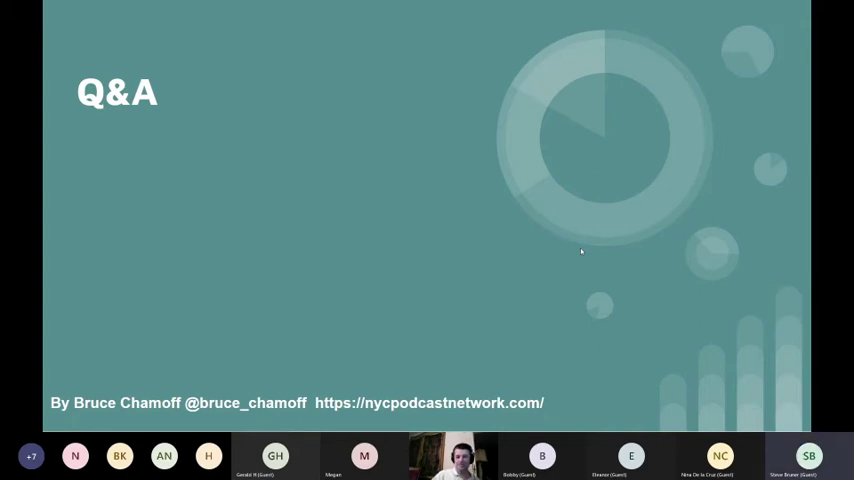
mouse_move(544, 230)
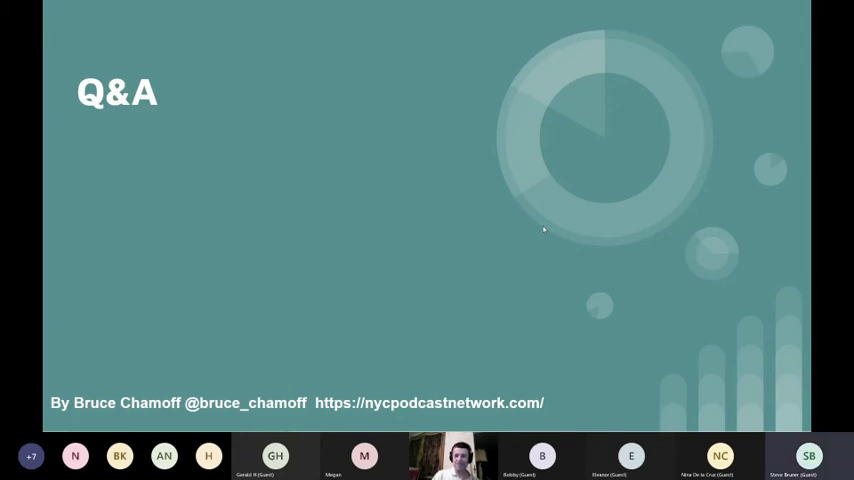
mouse_move(516, 204)
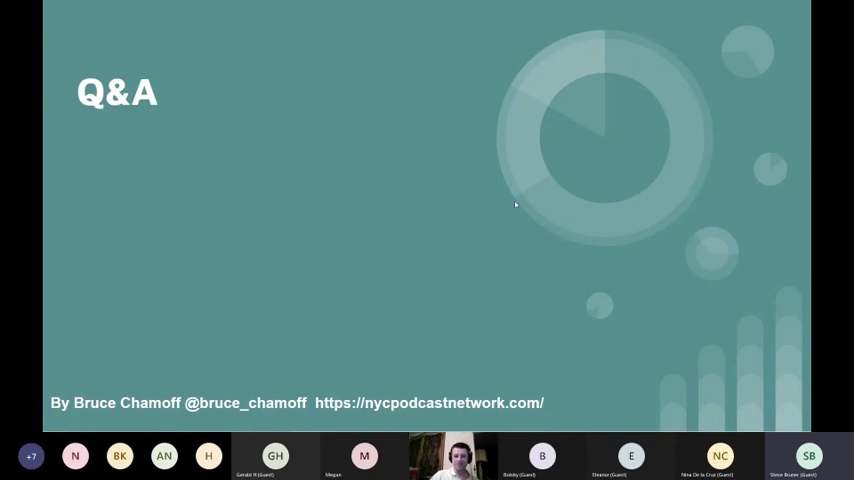
mouse_move(520, 228)
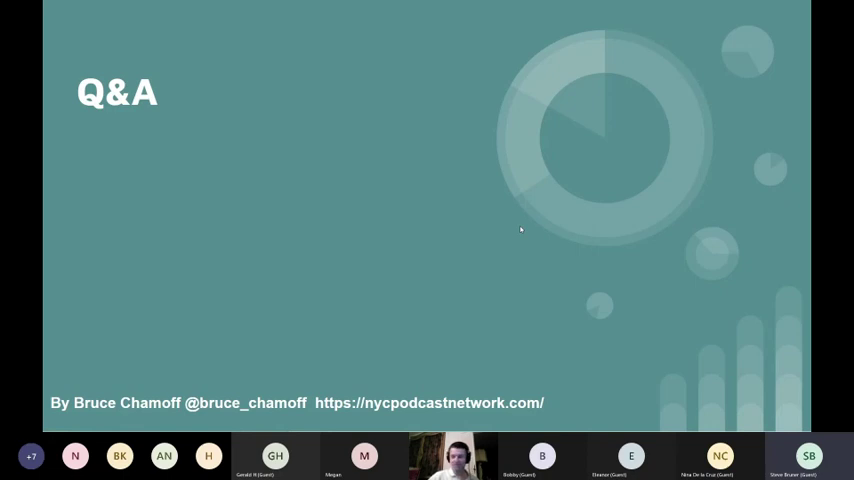
mouse_move(420, 212)
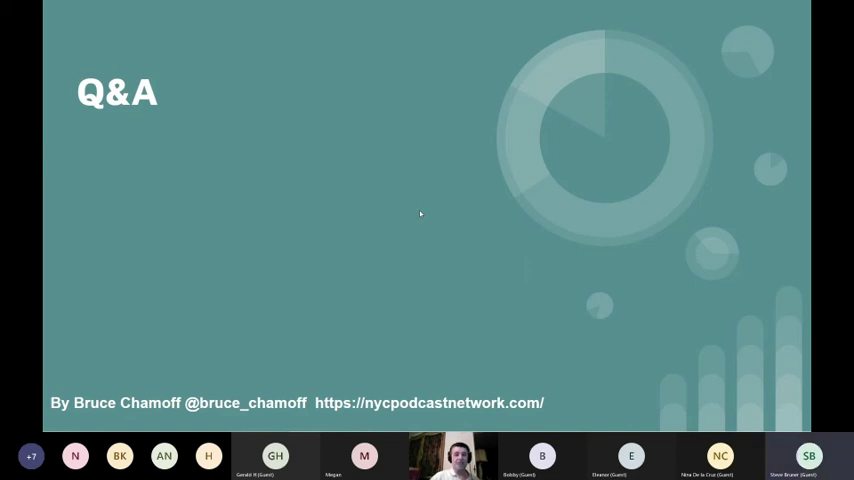
Switch from the Q&A slide back to the NYC Podcast Network homepage in the browser.
key("alt+tab")
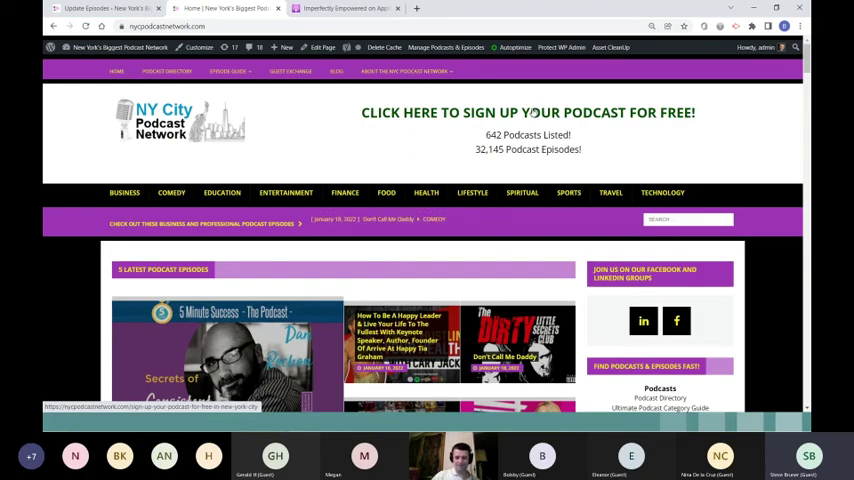
scroll("down", 3)
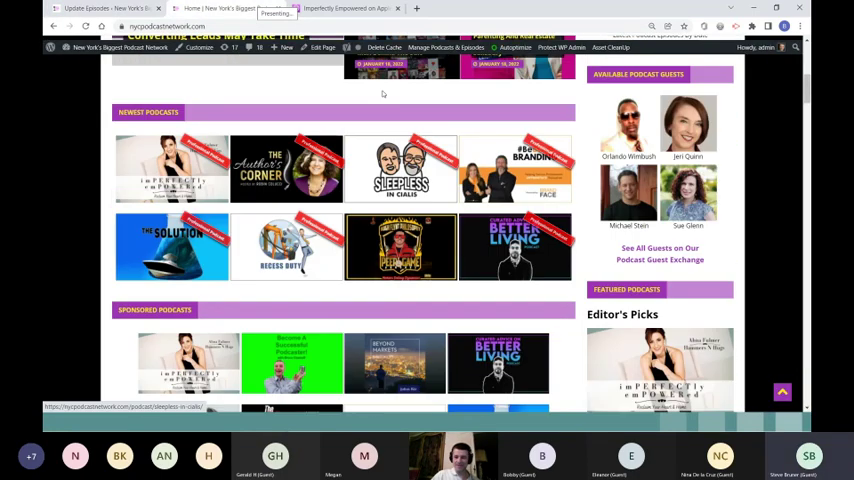
scroll("up", 3)
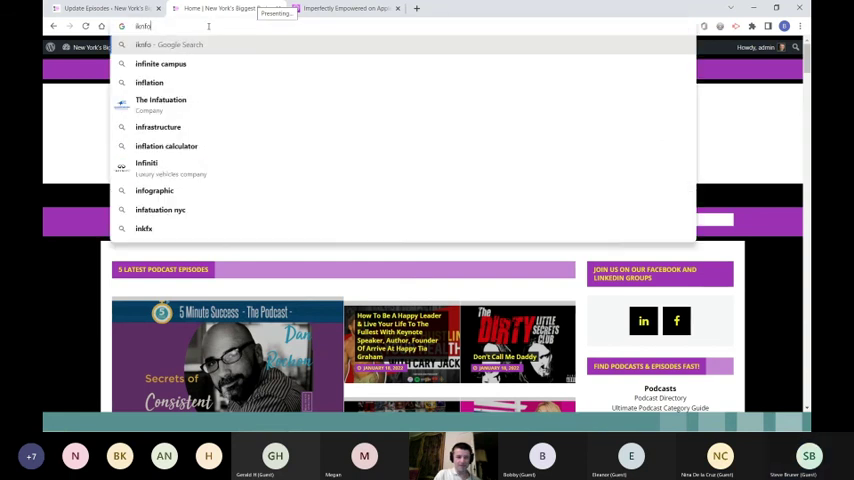
type("invest.ameritrade.com/grid/p/site#r=deposits")
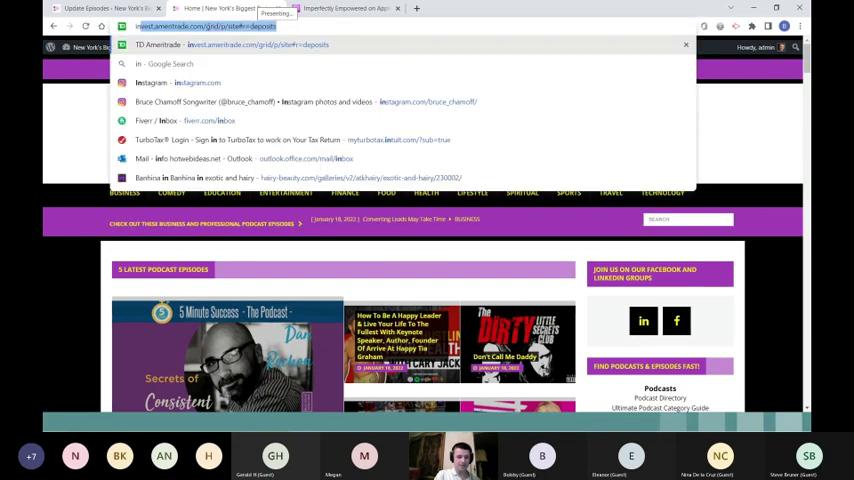
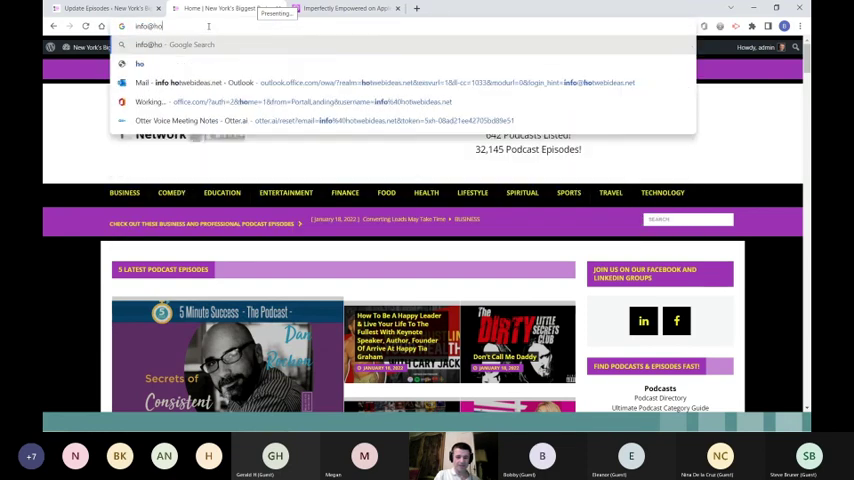